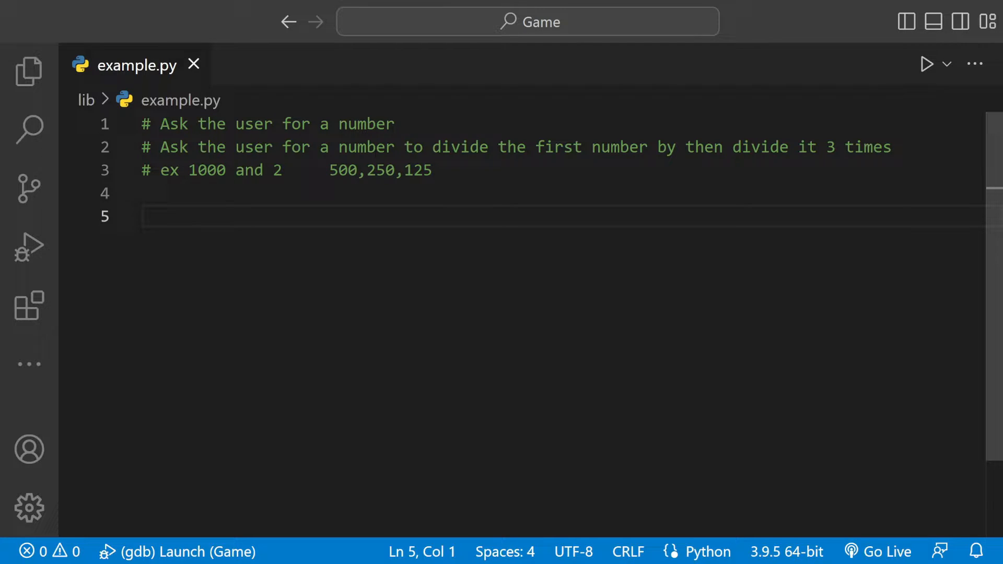
Review the example values 1000 and 500 in the planning comments of example.py.
{"action": "double_click", "coordinate": [206, 170]}
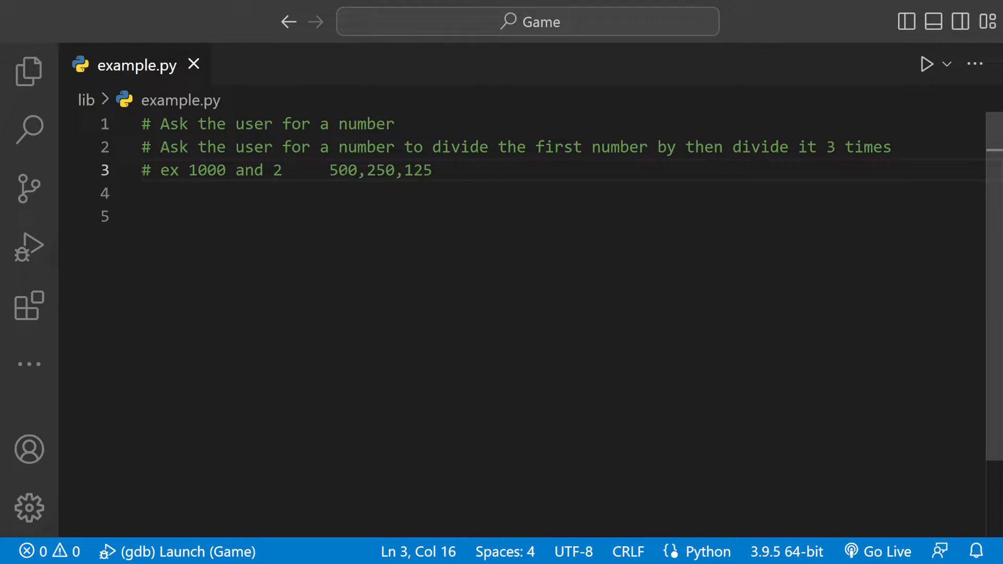
{"action": "double_click", "coordinate": [342, 171]}
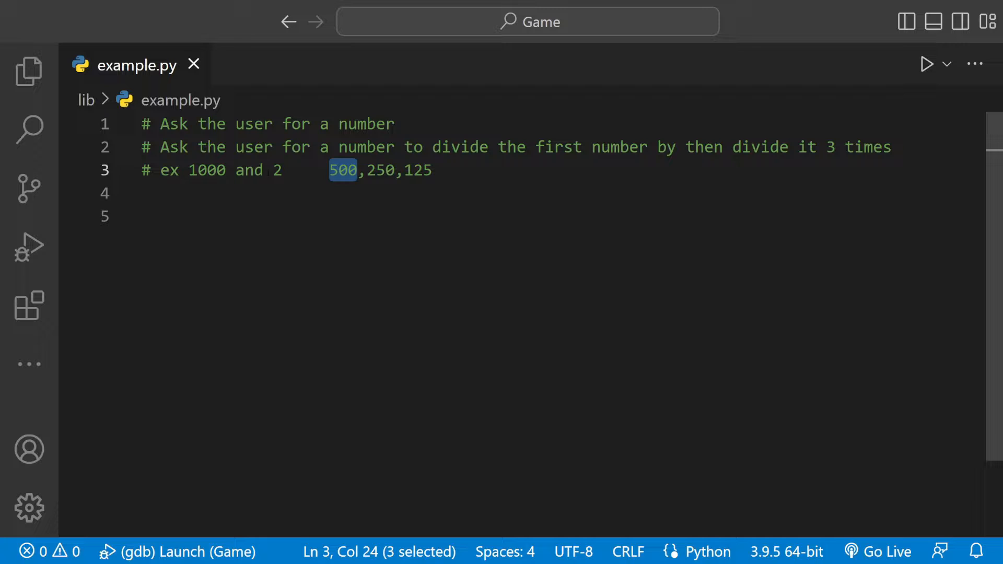
{"action": "double_click", "coordinate": [380, 170]}
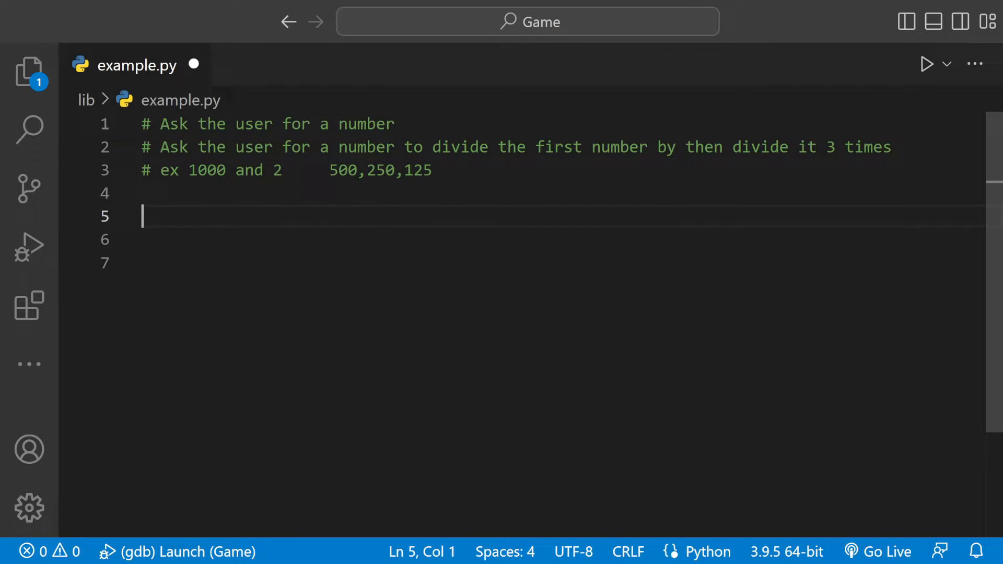
Write userNumber=int(input()) on line 5.
{"action": "type", "text": "use"}
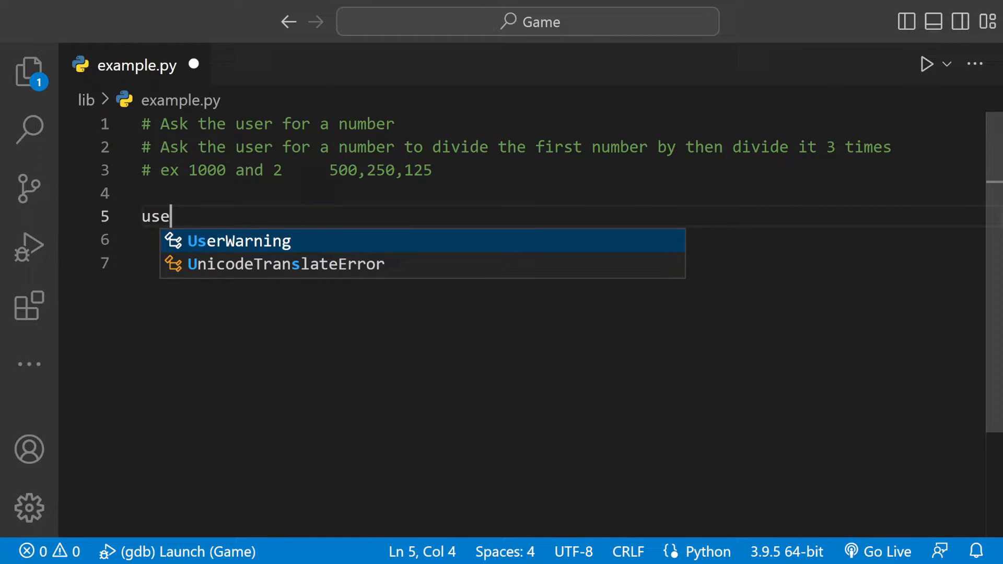
{"action": "type", "text": "rNumber"}
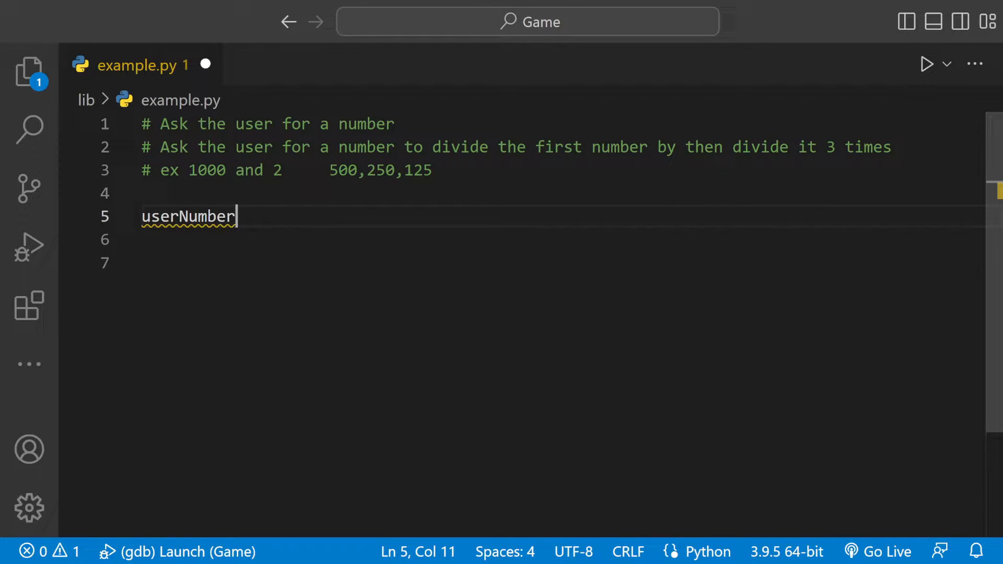
{"action": "type", "text": "="}
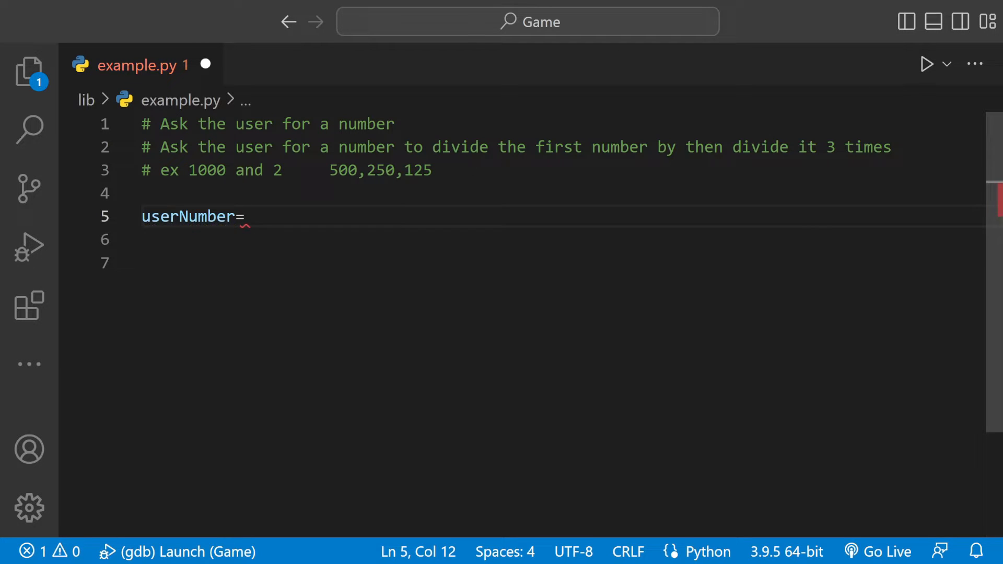
{"action": "type", "text": "int()"}
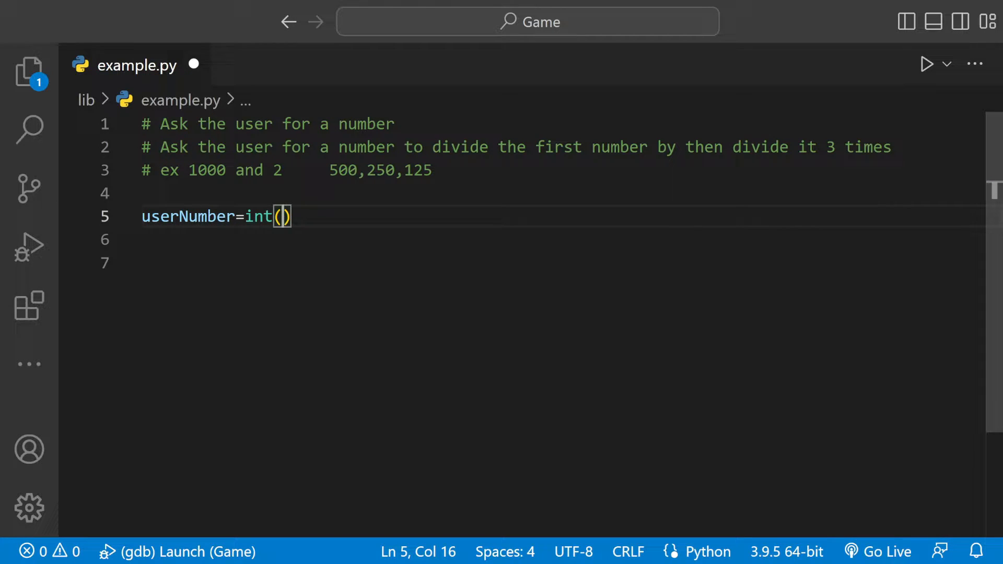
{"action": "type", "text": "input()"}
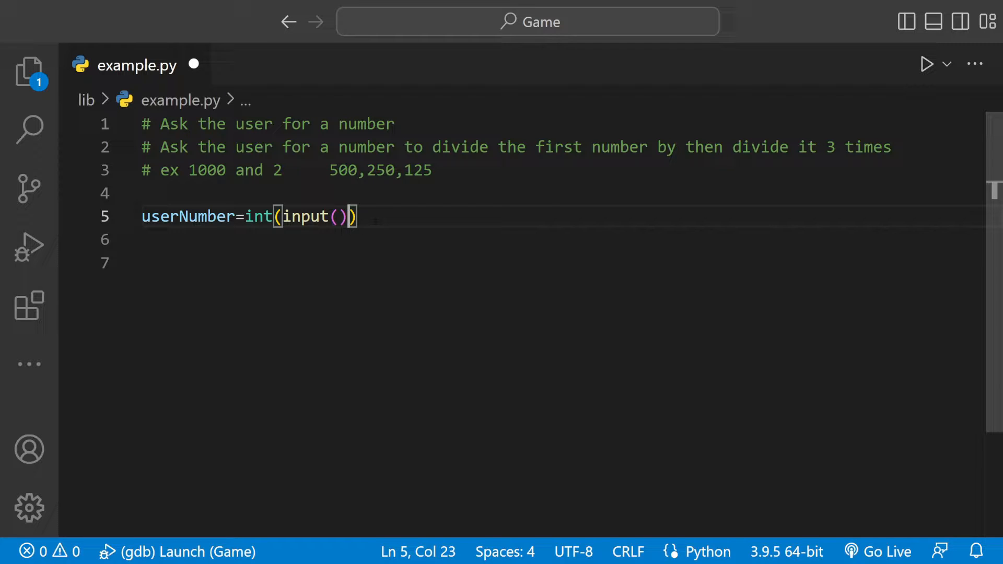
Rename the duplicated input line's variable to div and add blank lines below.
{"action": "double_click", "coordinate": [189, 217]}
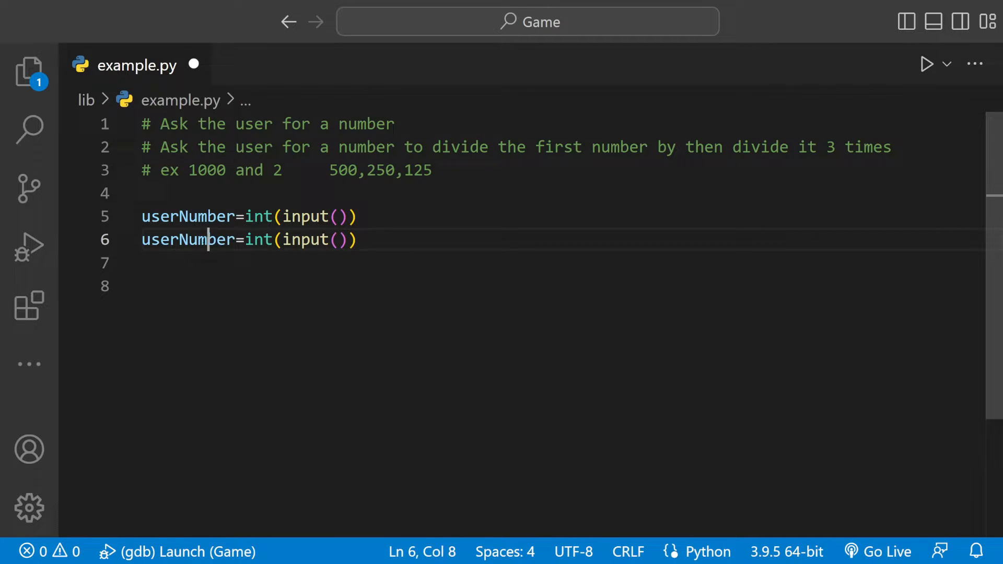
{"action": "type", "text": "div"}
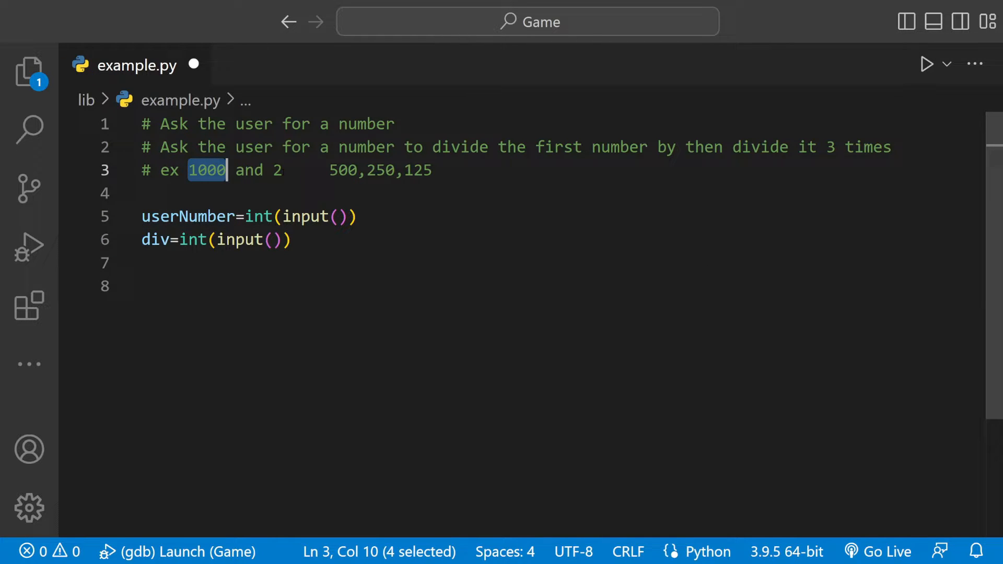
{"action": "left_click", "coordinate": [161, 240]}
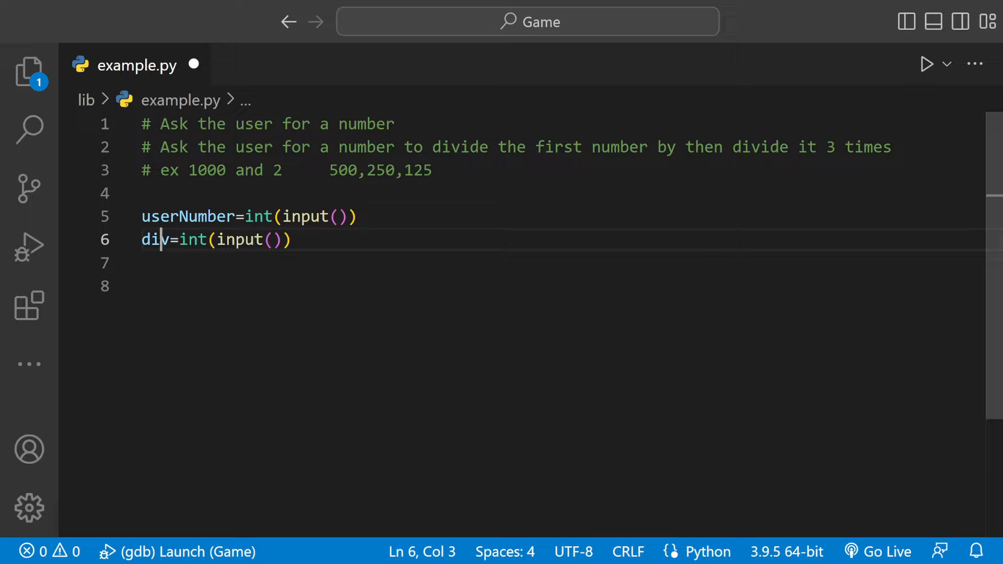
{"action": "double_click", "coordinate": [189, 216]}
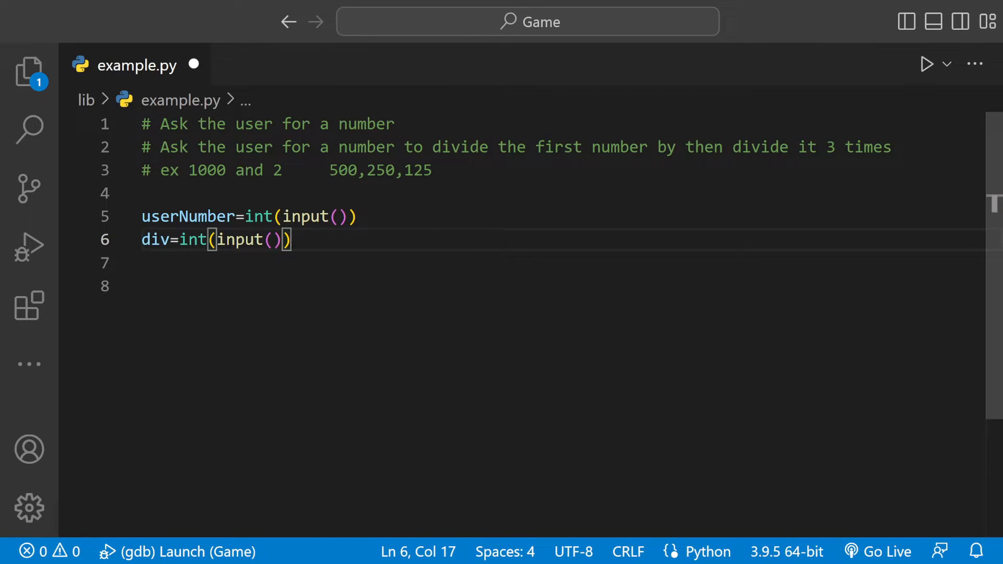
{"action": "key", "text": "enter"}
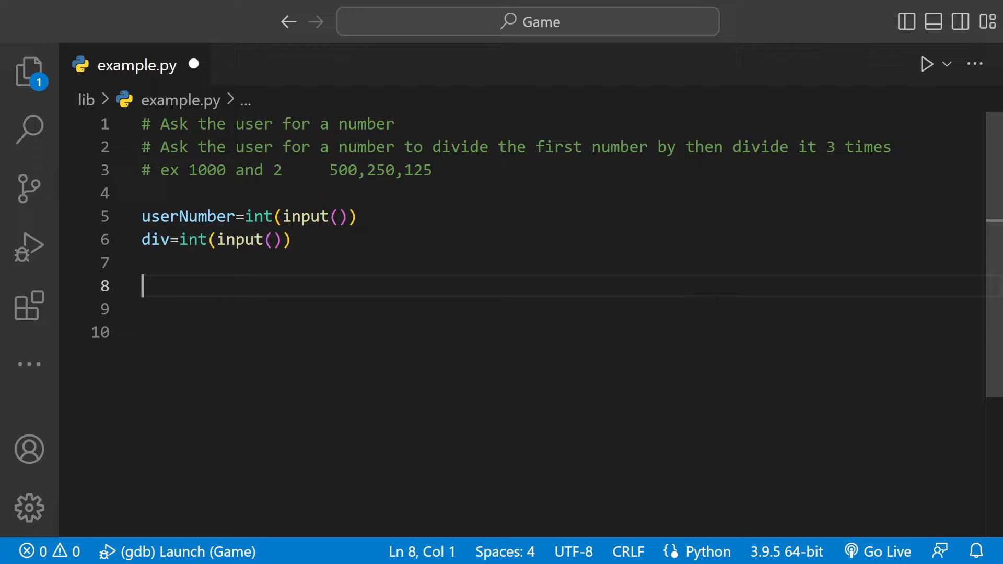
Write userNumber=userNumber//div on line 8.
{"action": "left_click", "coordinate": [198, 216]}
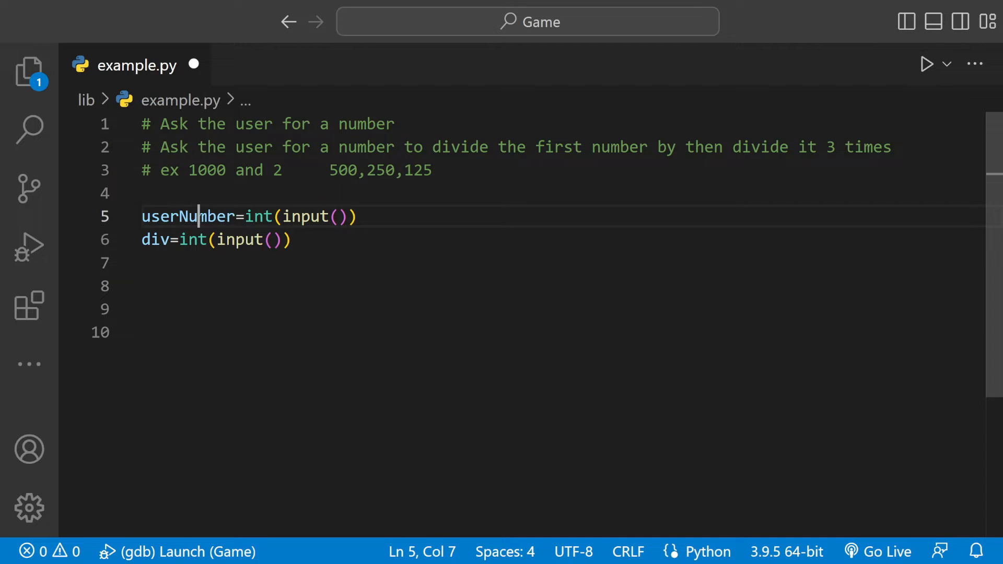
{"action": "type", "text": "userNumber"}
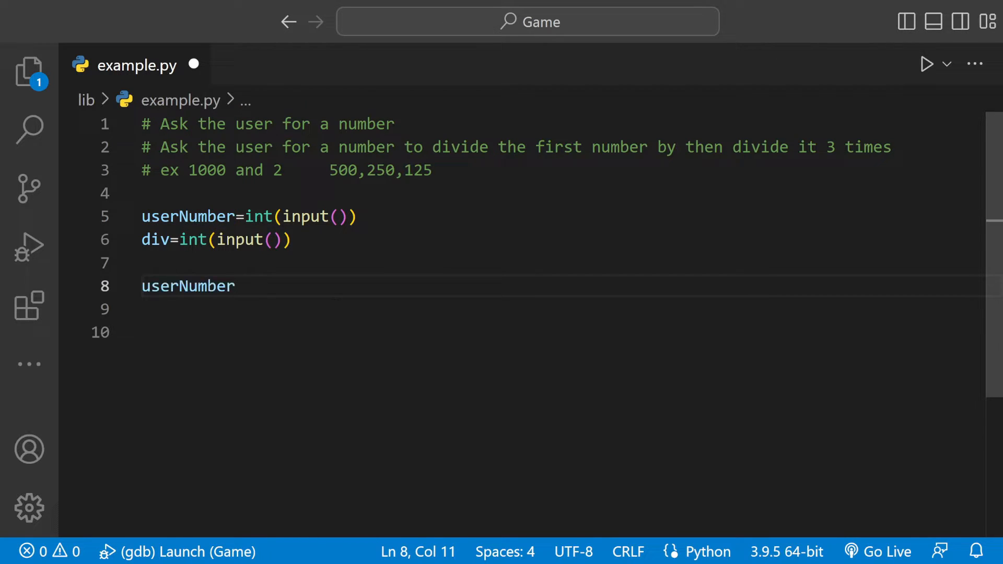
{"action": "type", "text": "=userNumber"}
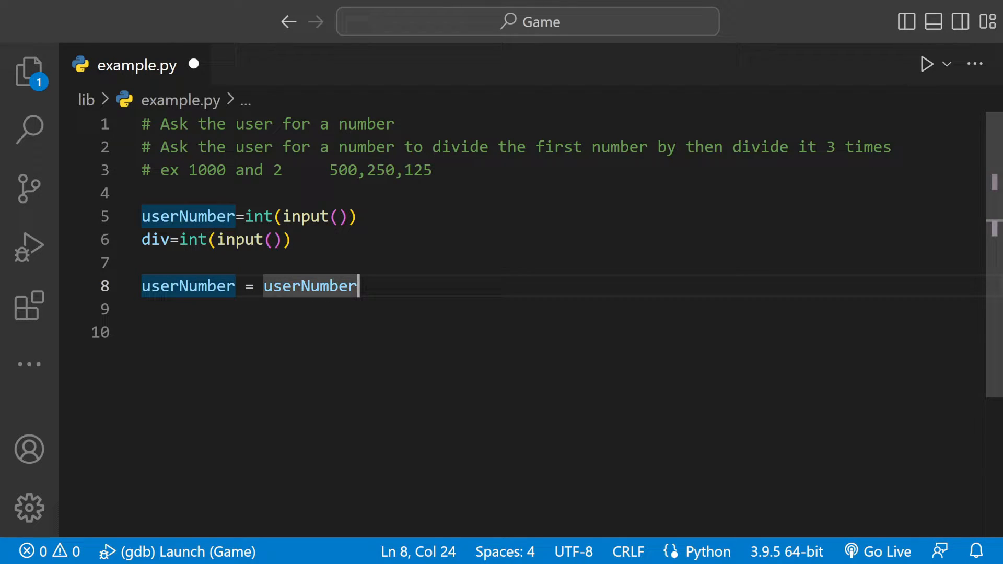
{"action": "type", "text": "//"}
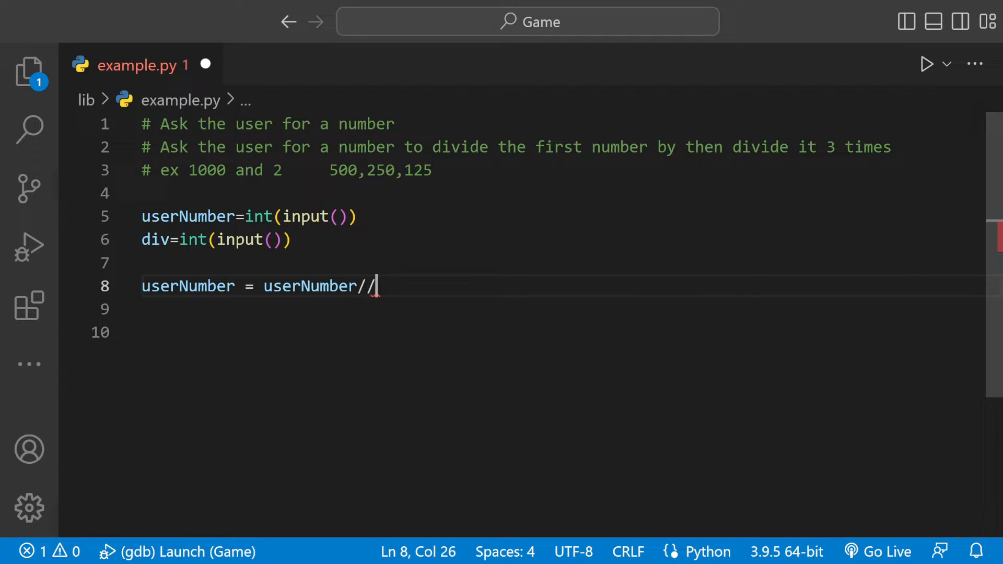
{"action": "type", "text": "div"}
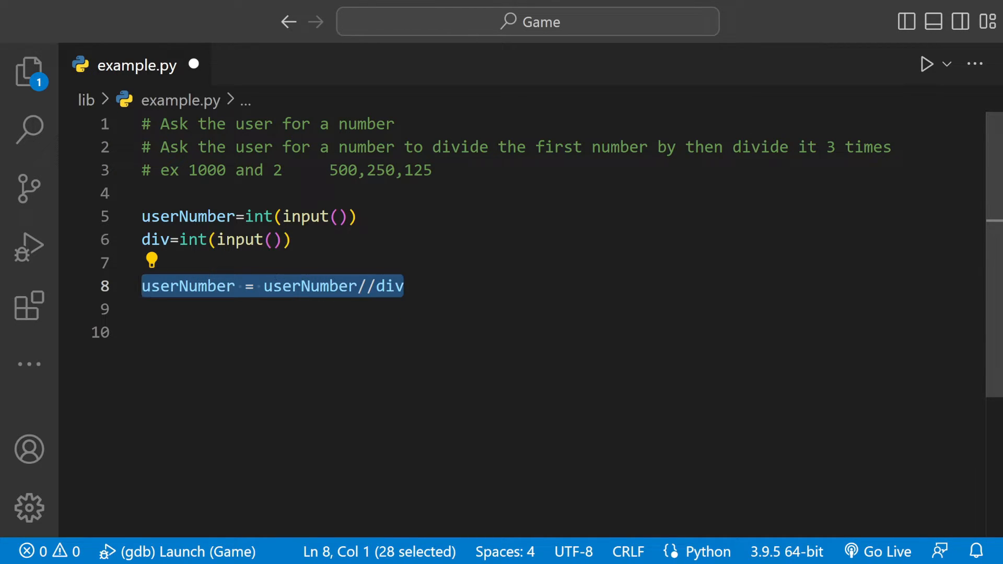
Begin a print( call on the line below the division.
{"action": "double_click", "coordinate": [206, 170]}
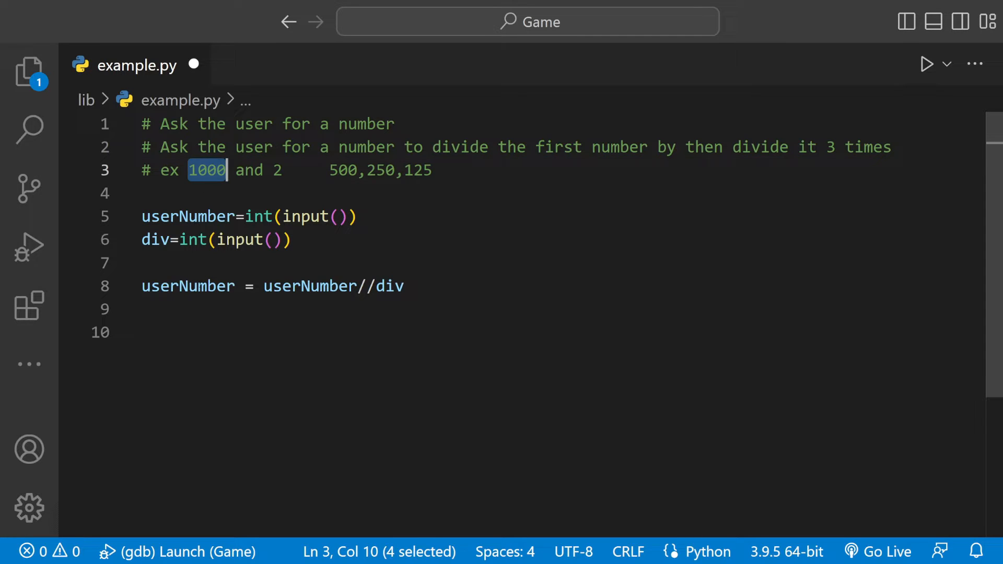
{"action": "double_click", "coordinate": [187, 285]}
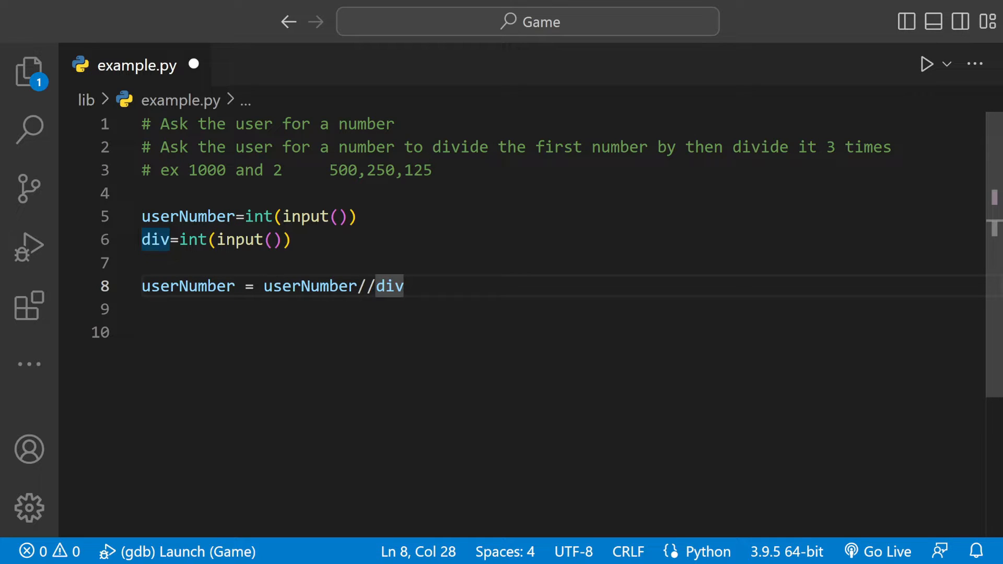
{"action": "key", "text": "Right"}
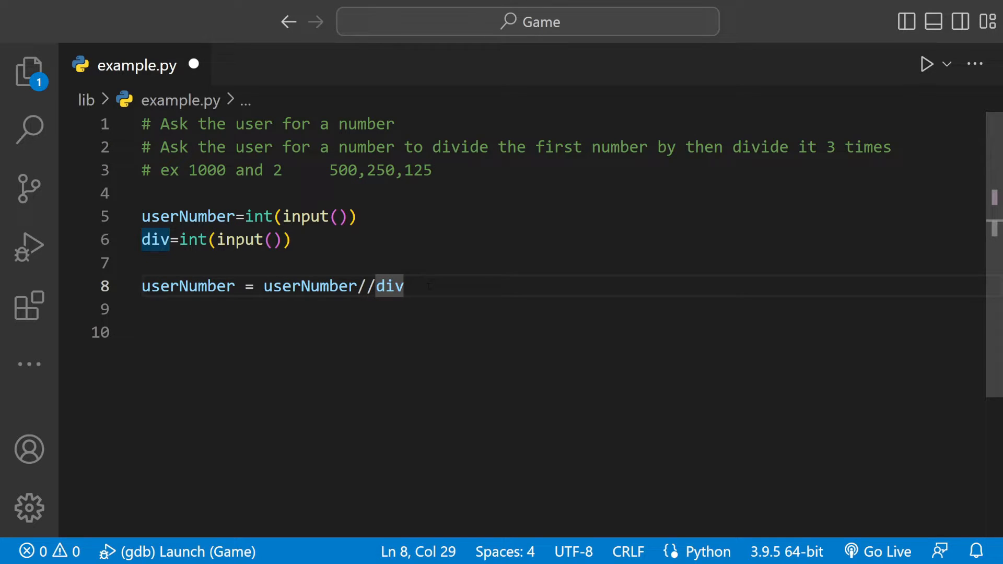
{"action": "type", "text": "print("}
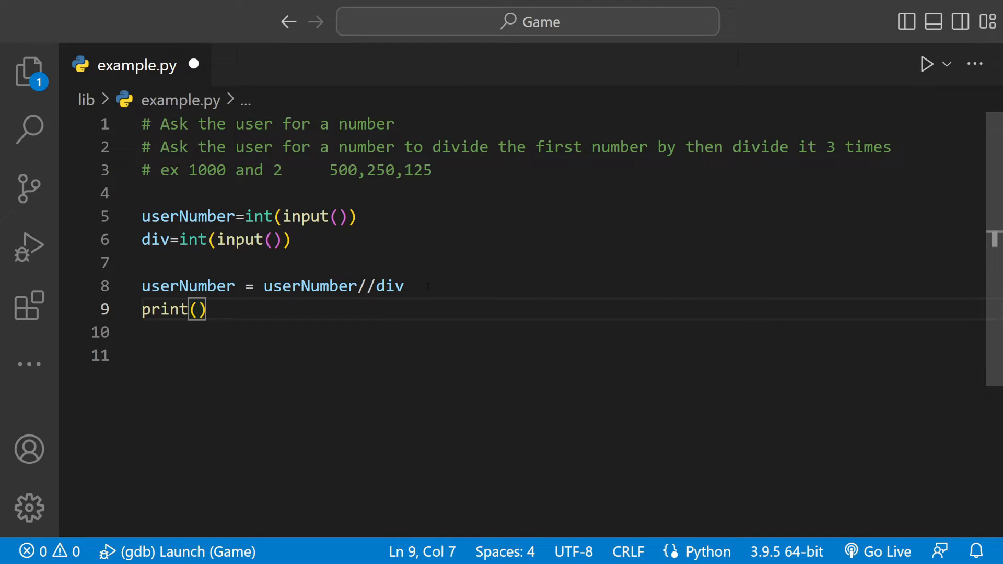
Complete print(userNumber," ",end=''), repeat the division and print lines three times, and save.
{"action": "type", "text": "userNumber"}
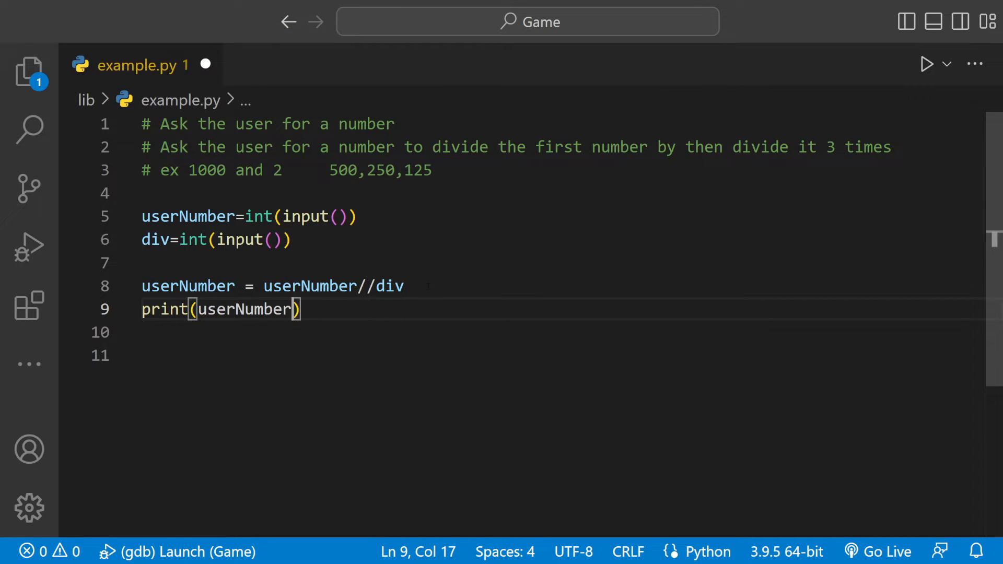
{"action": "type", "text": ",\""}
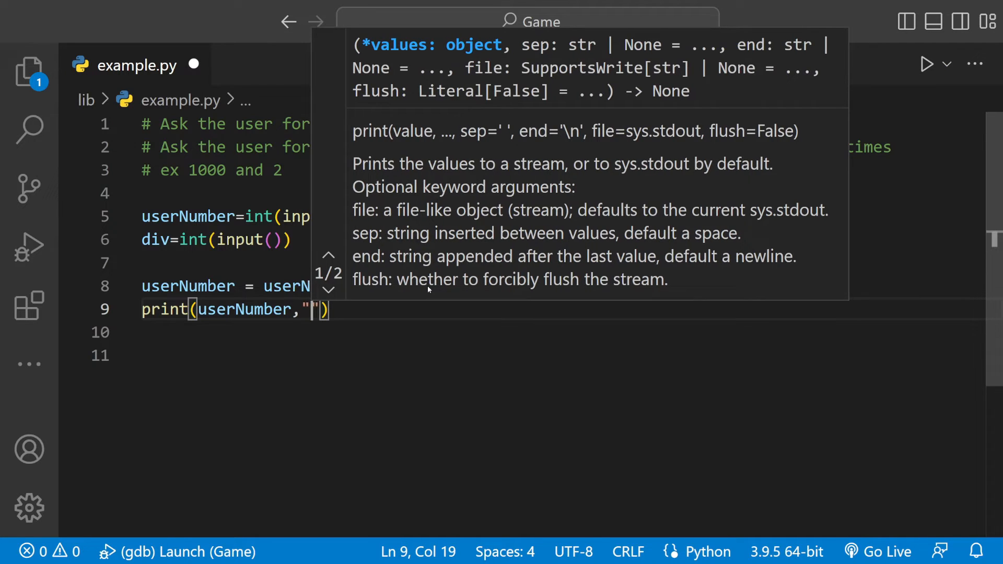
{"action": "type", "text": "\" \""}
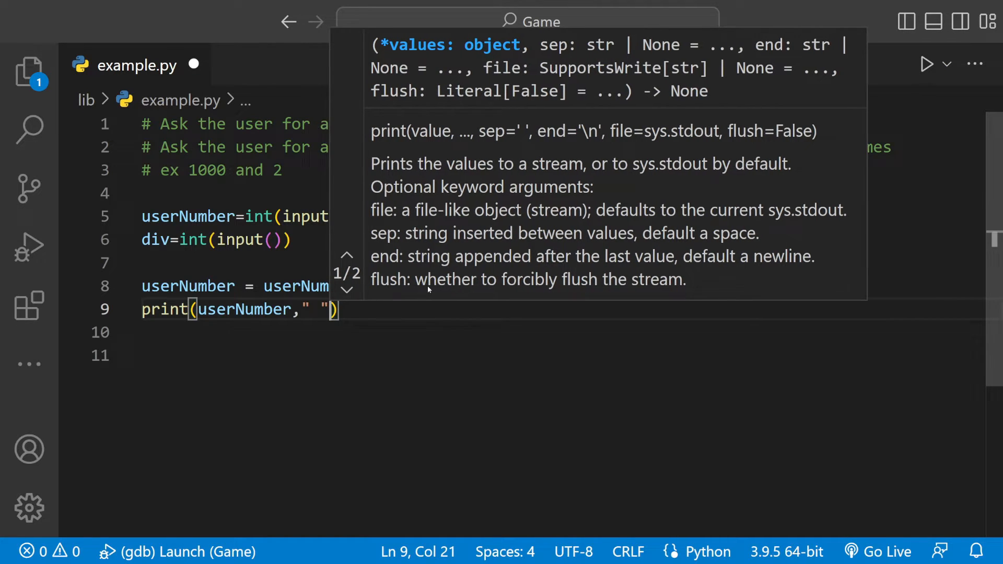
{"action": "type", "text": ",end='"}
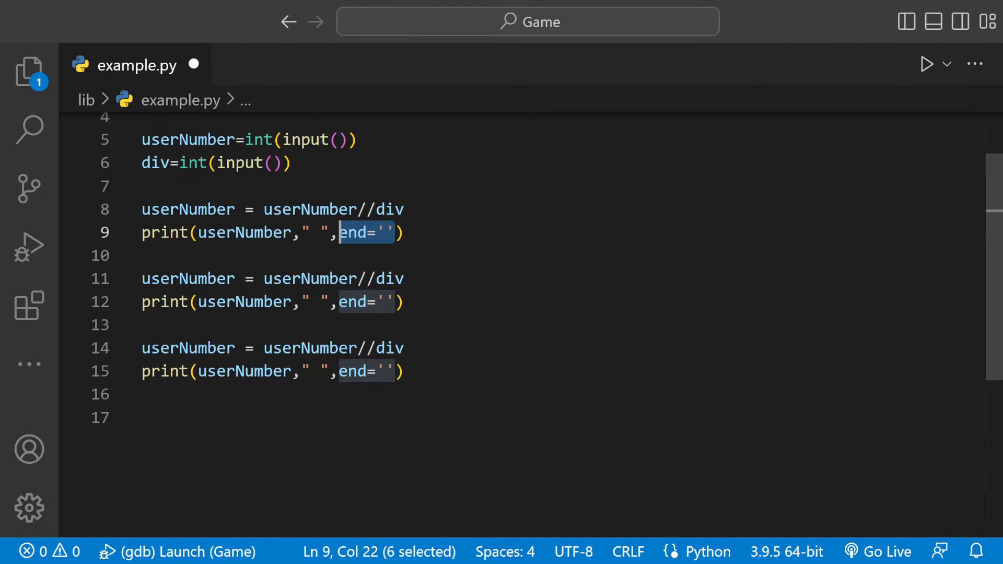
{"action": "double_click", "coordinate": [187, 278]}
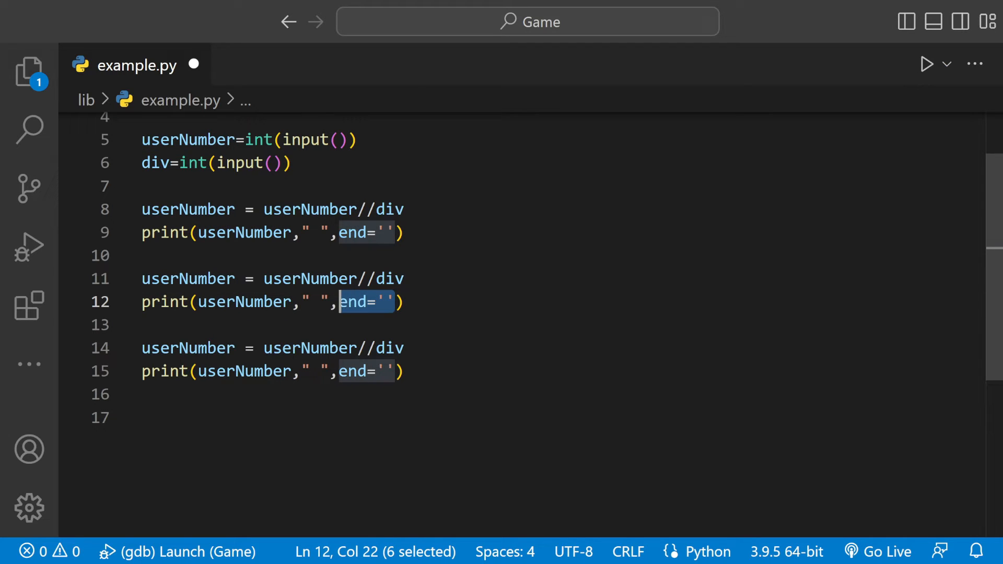
{"action": "left_click", "coordinate": [311, 348]}
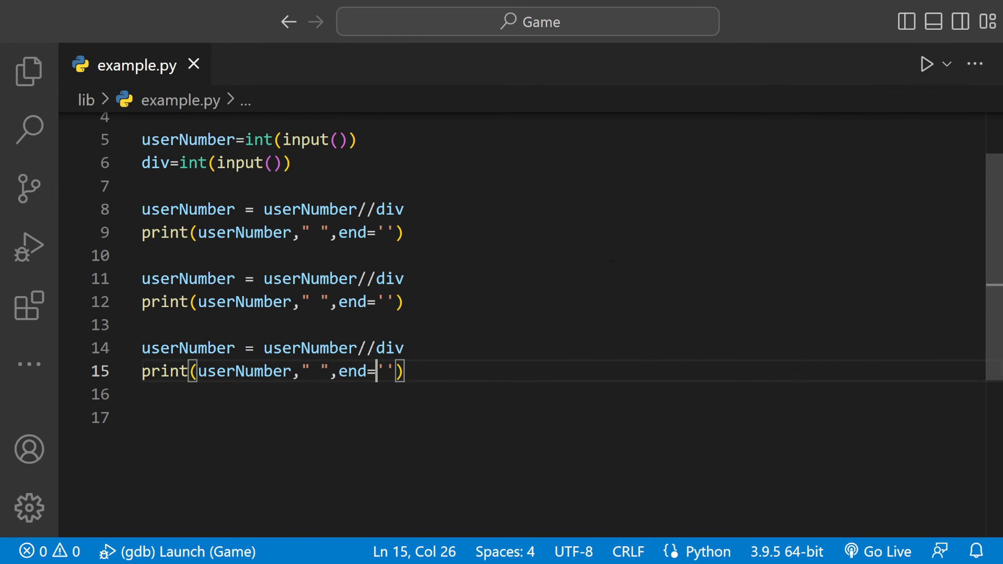
Run example.py with inputs 1000 and 2, confirm output 500 250 125, and close the terminal.
{"action": "left_click", "coordinate": [925, 64]}
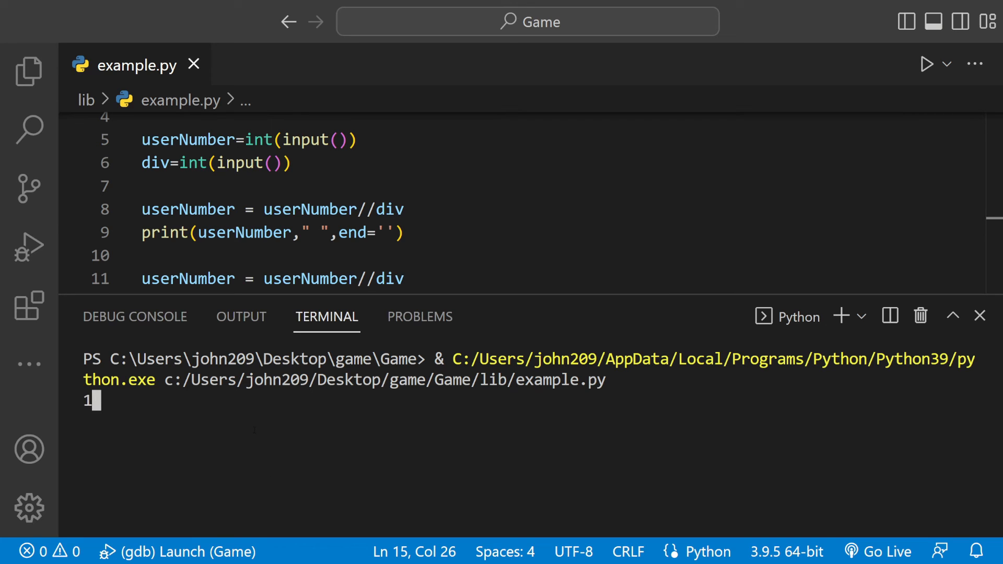
{"action": "type", "text": "000"}
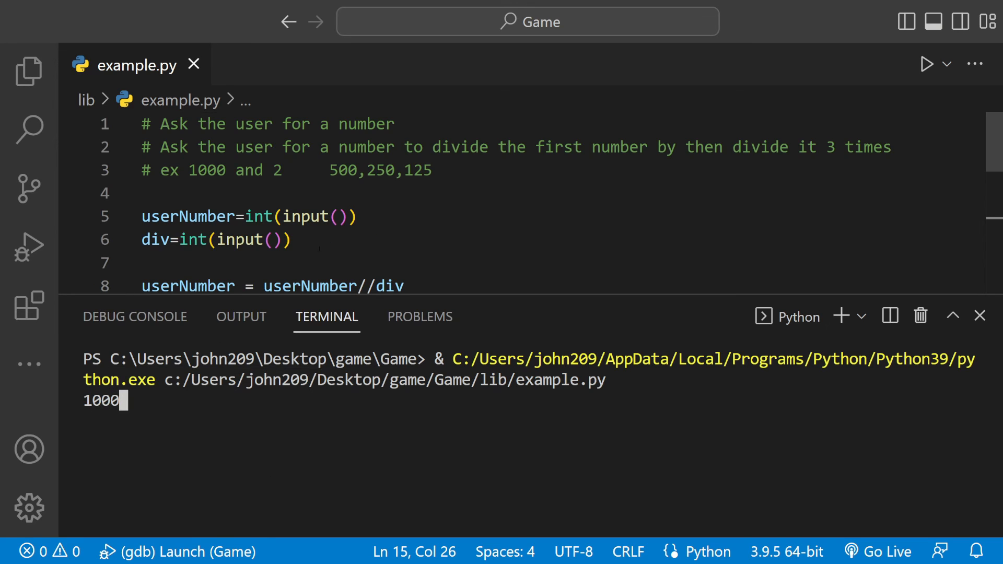
{"action": "double_click", "coordinate": [206, 170]}
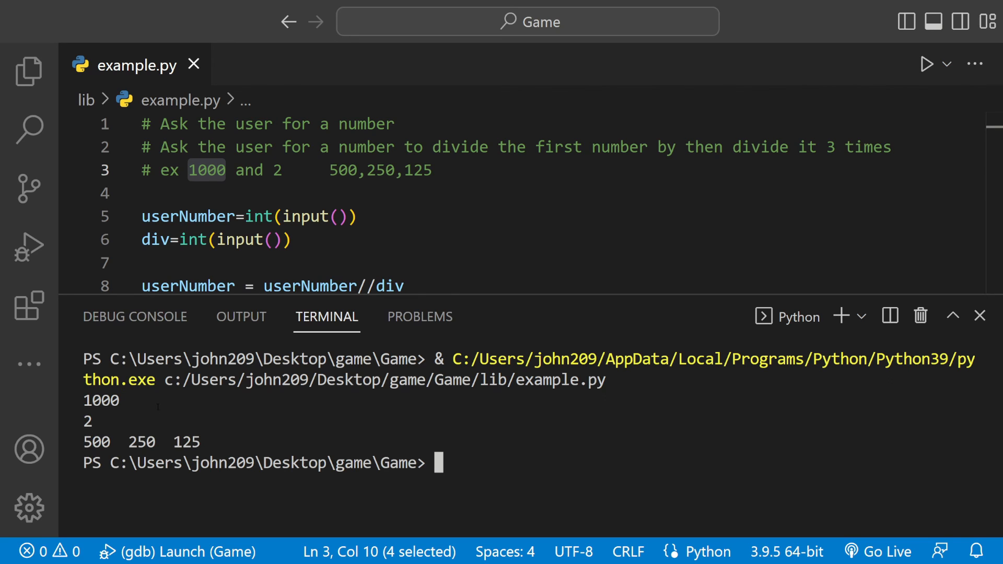
{"action": "double_click", "coordinate": [140, 442]}
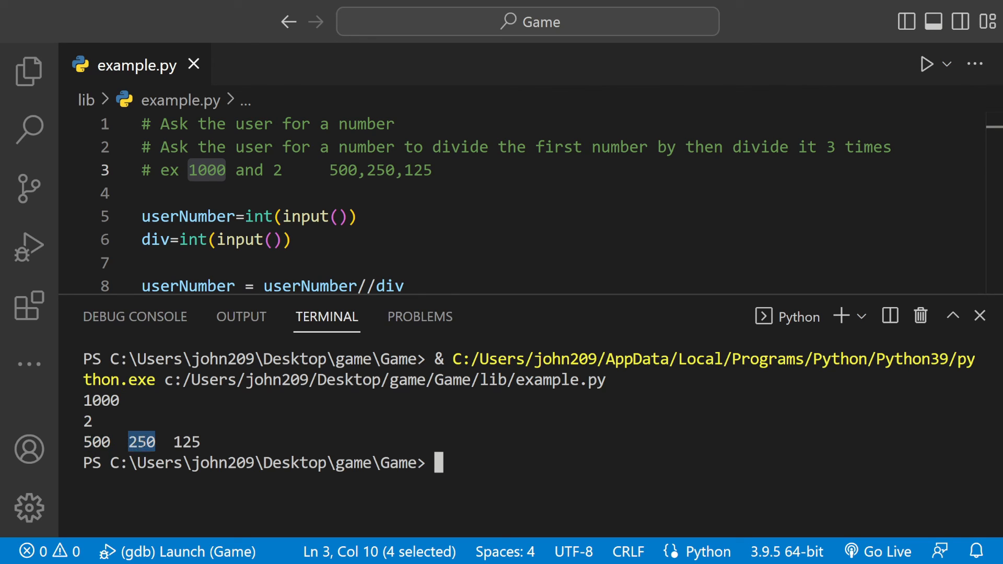
{"action": "double_click", "coordinate": [186, 442]}
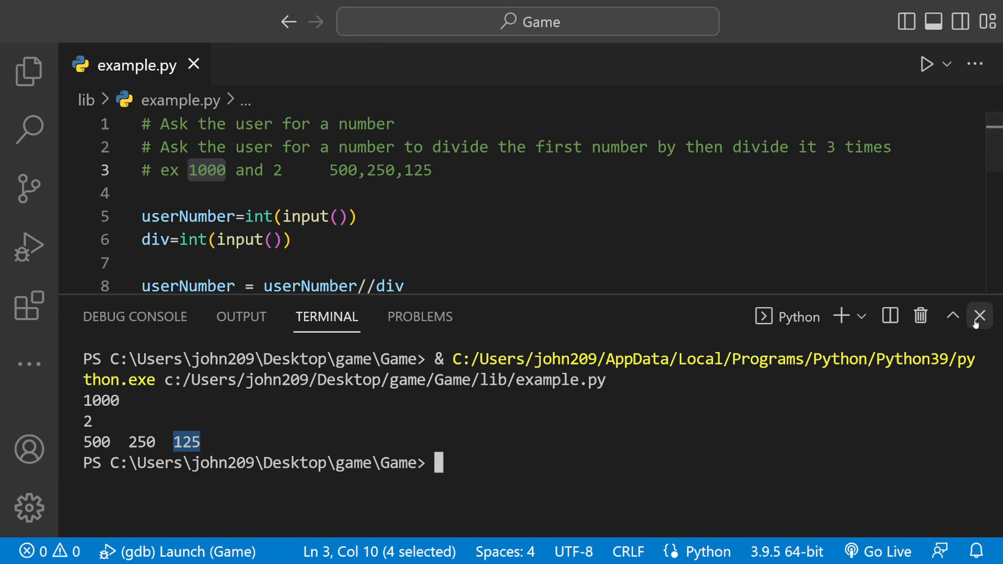
{"action": "left_click", "coordinate": [980, 316]}
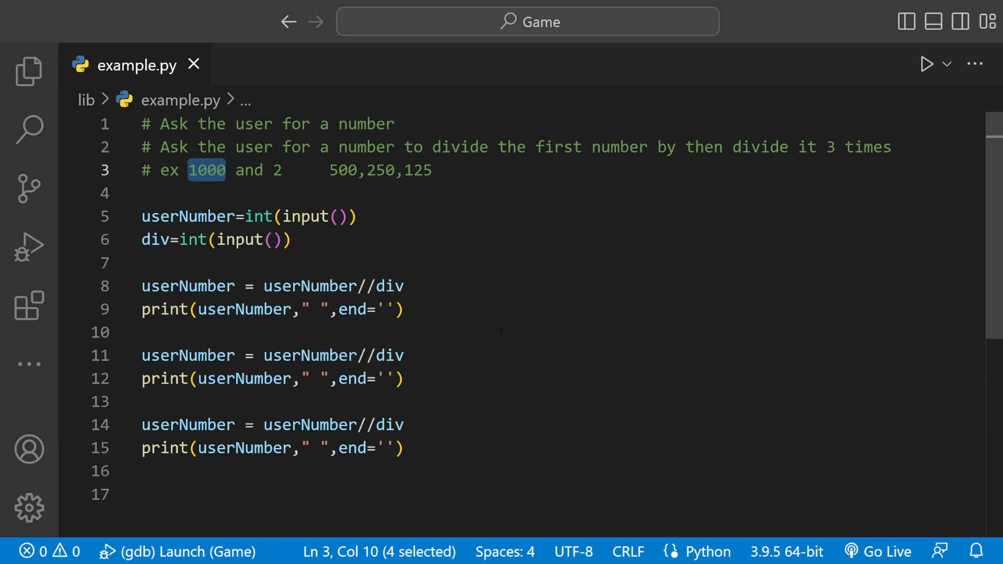